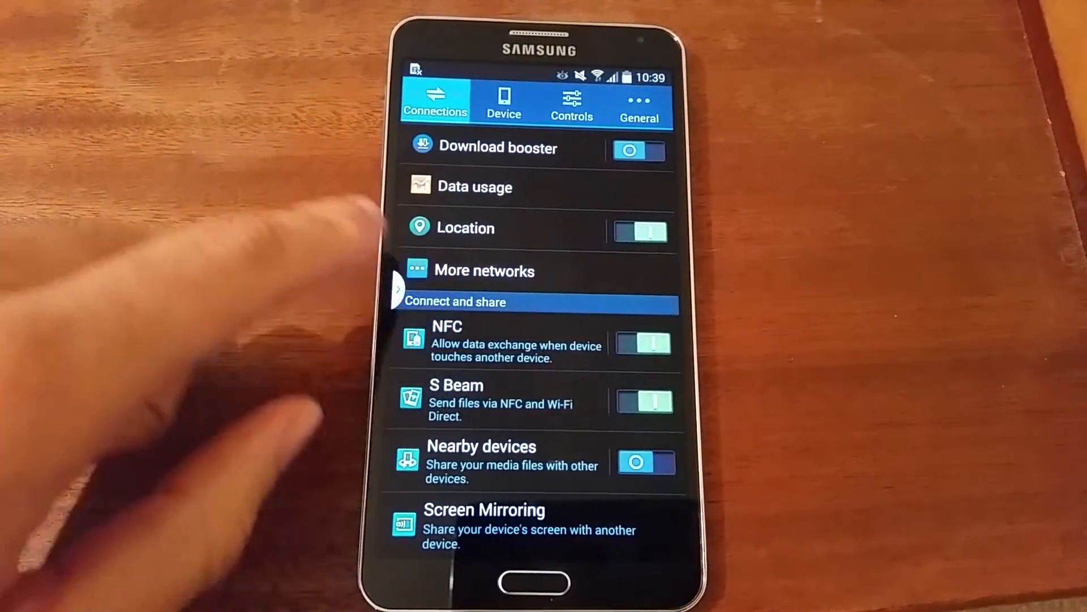
- Switch to the General settings category and scroll down to About device
click(639, 104)
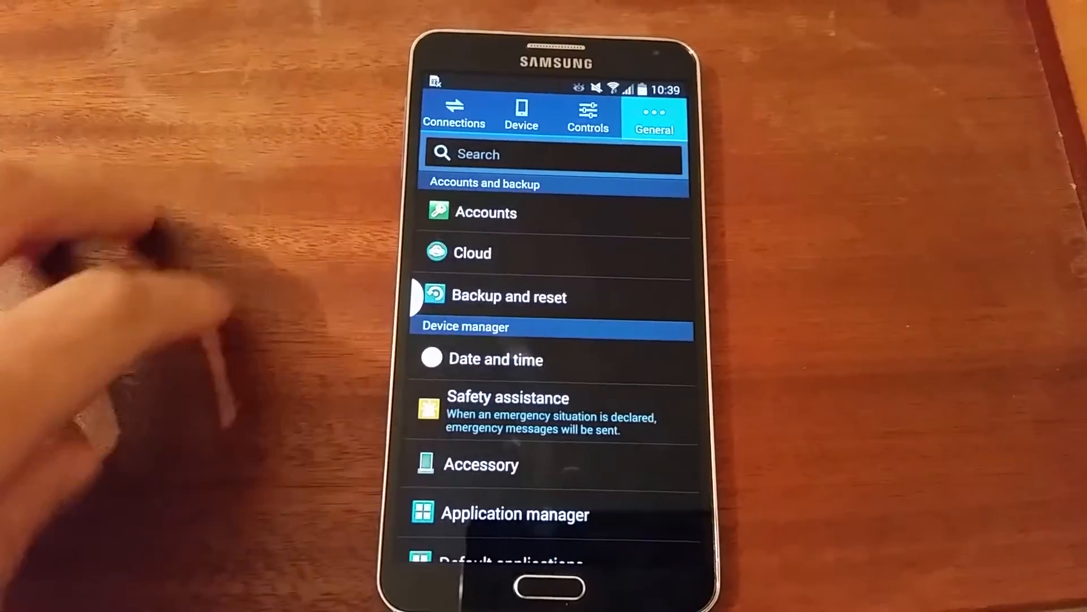
scroll(down, 3)
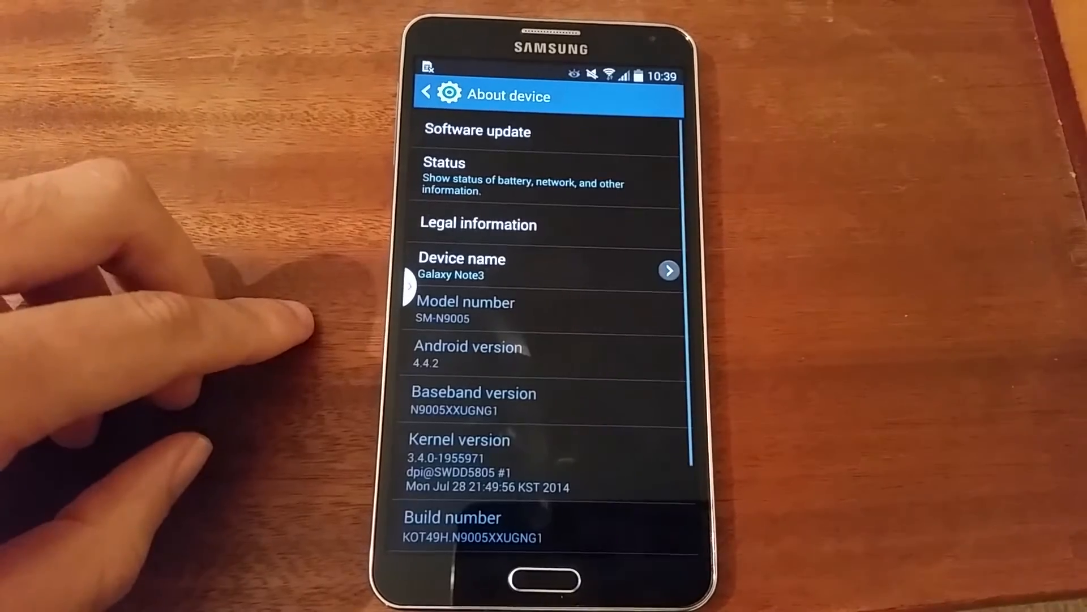
scroll(down, 3)
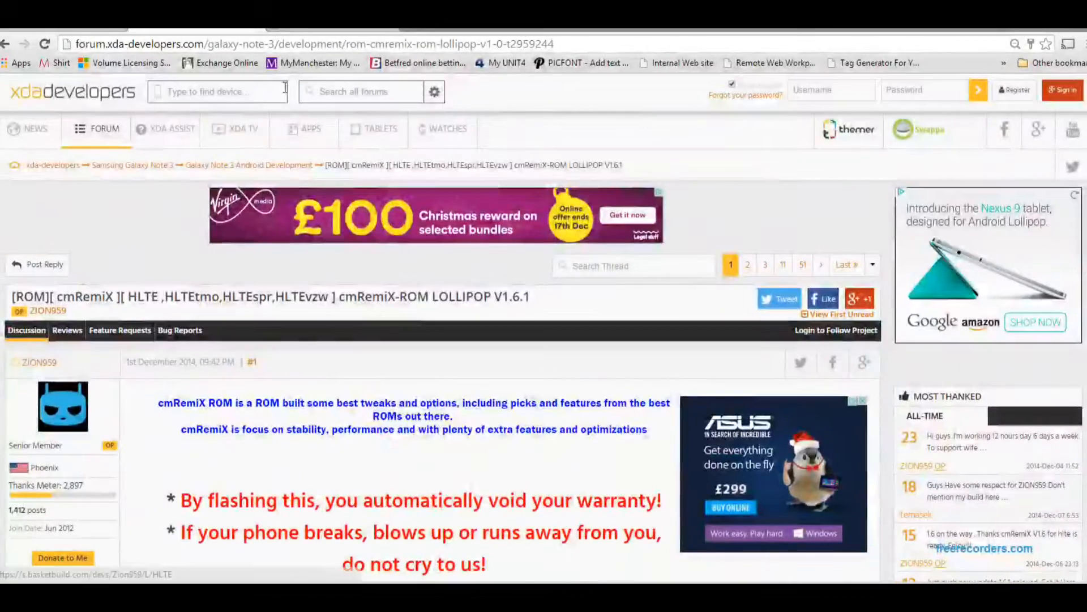
- Download the 291 MB cmRemiX Lollipop 5.0.1 v2.1 zip from BasketBuild
scroll(down, 3)
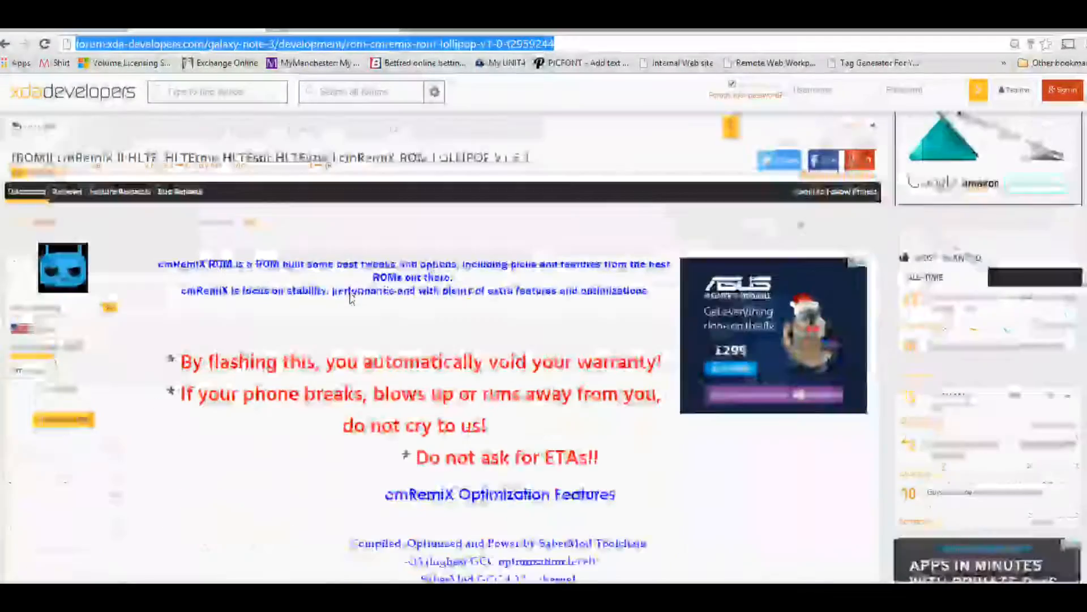
scroll(down, 3)
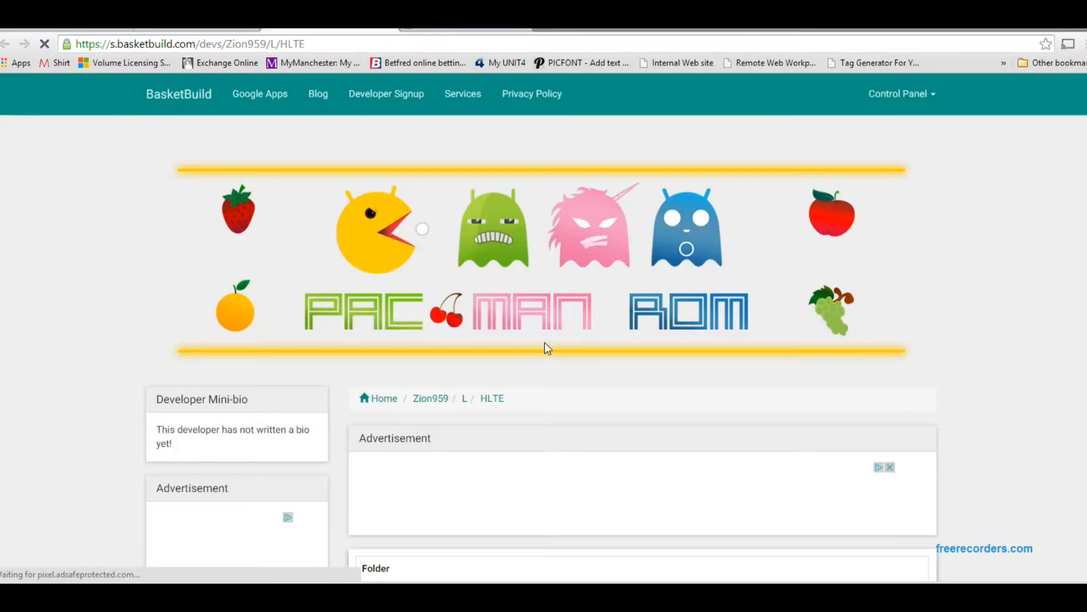
scroll(down, 3)
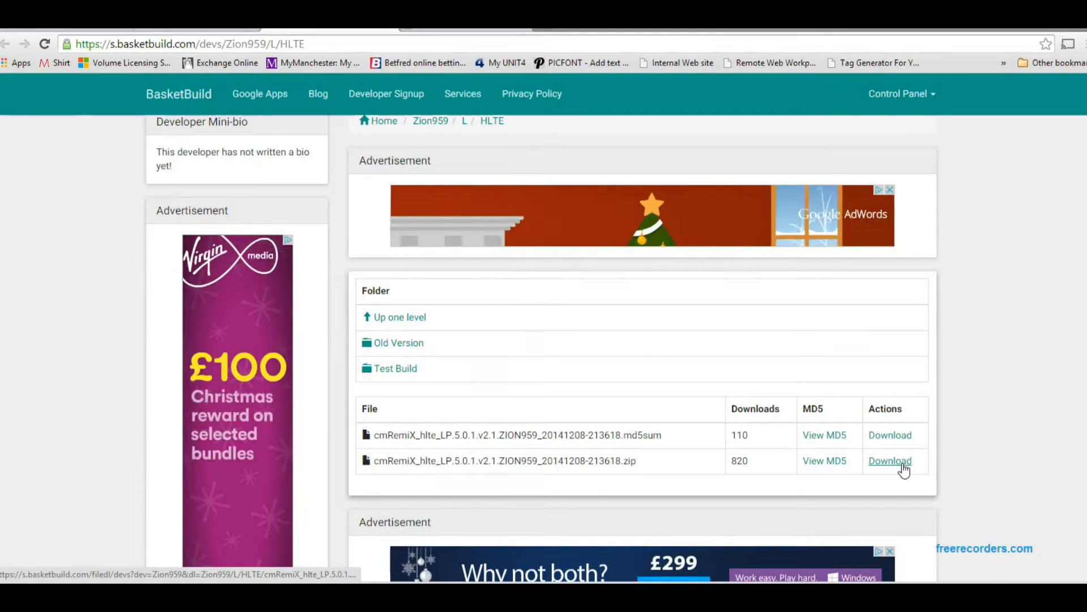
click(890, 460)
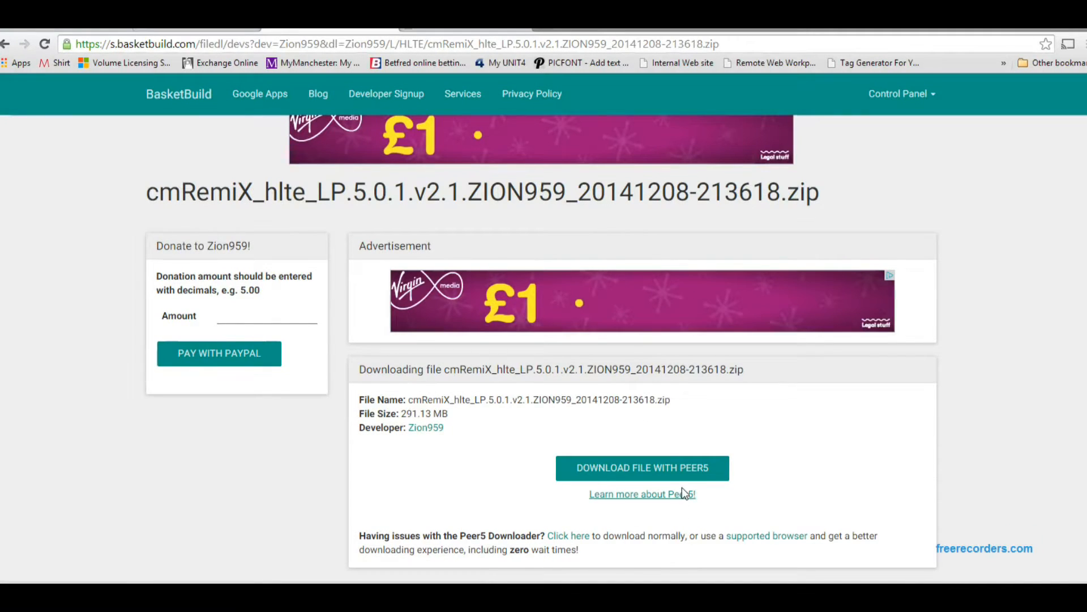
click(641, 467)
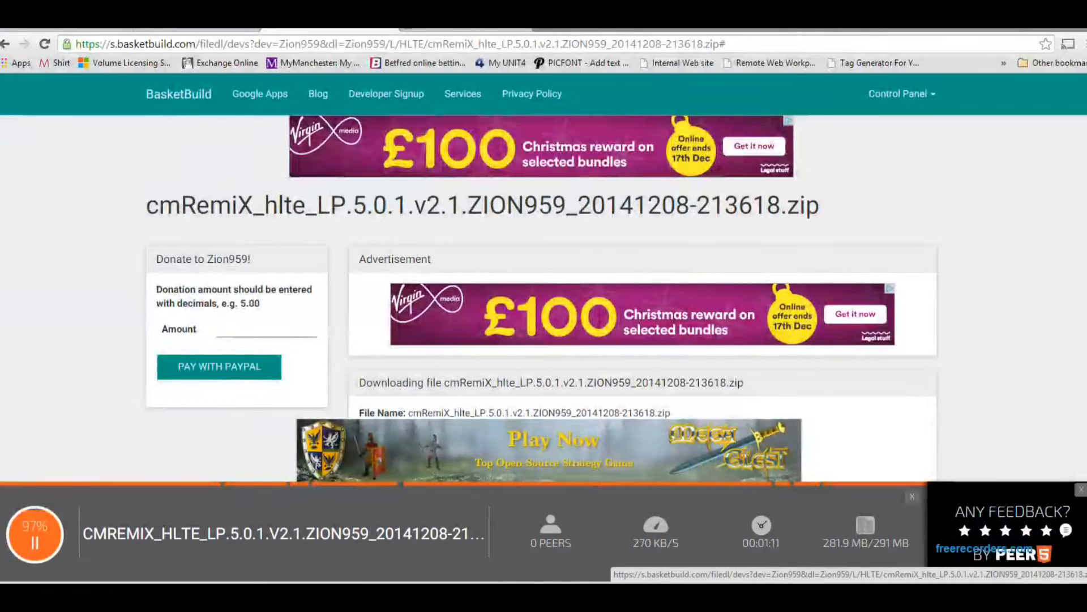
- Download the Android 5.0 gapps-lp-20141109-signed.zip from BasketBuild's Google Apps page
click(260, 94)
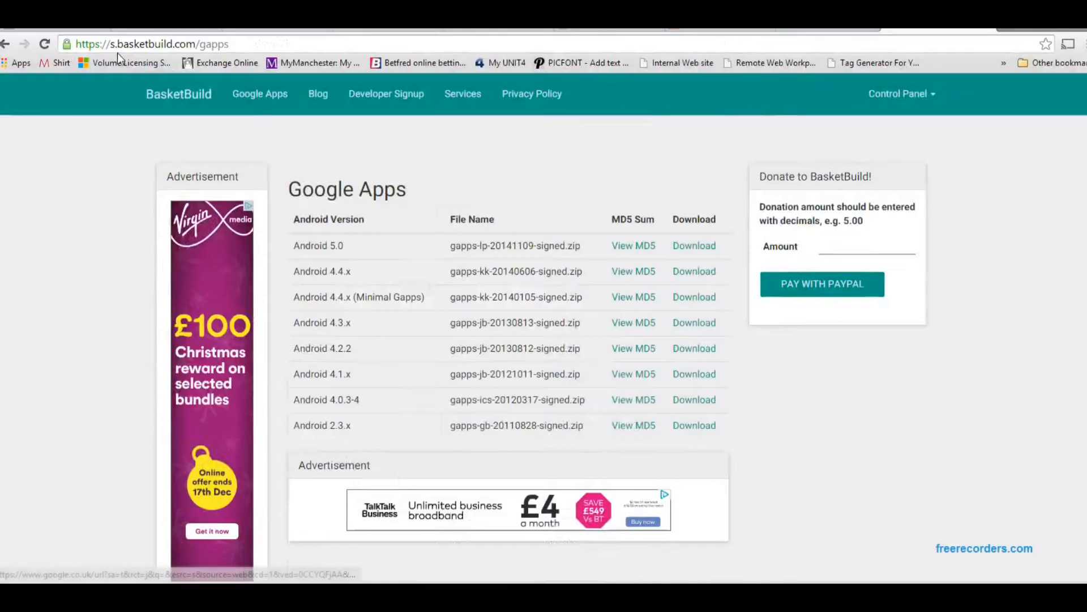
click(153, 43)
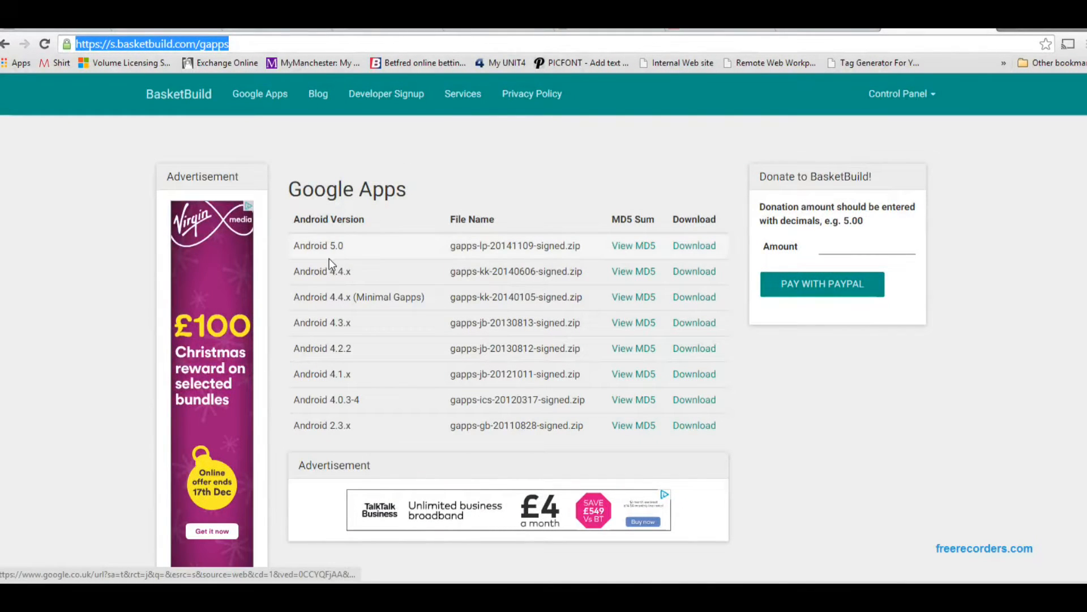
double_click(309, 245)
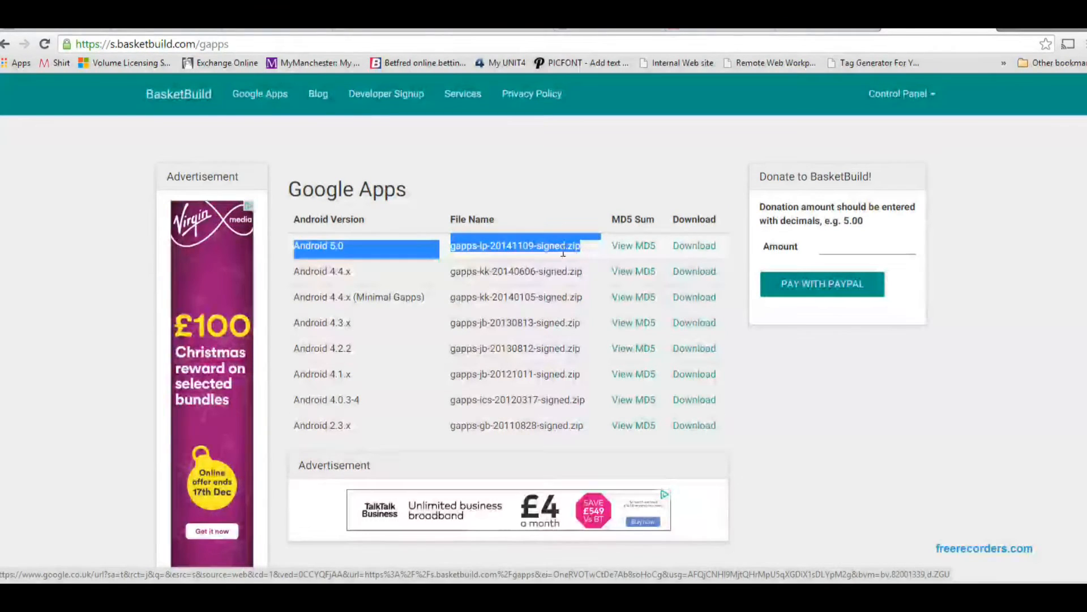
click(693, 246)
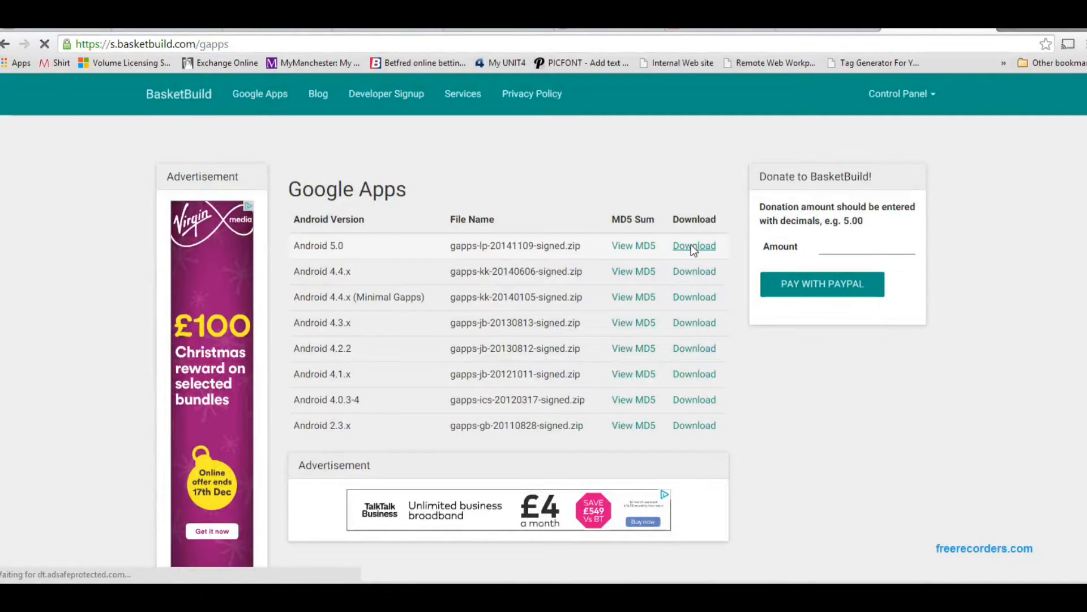
click(693, 246)
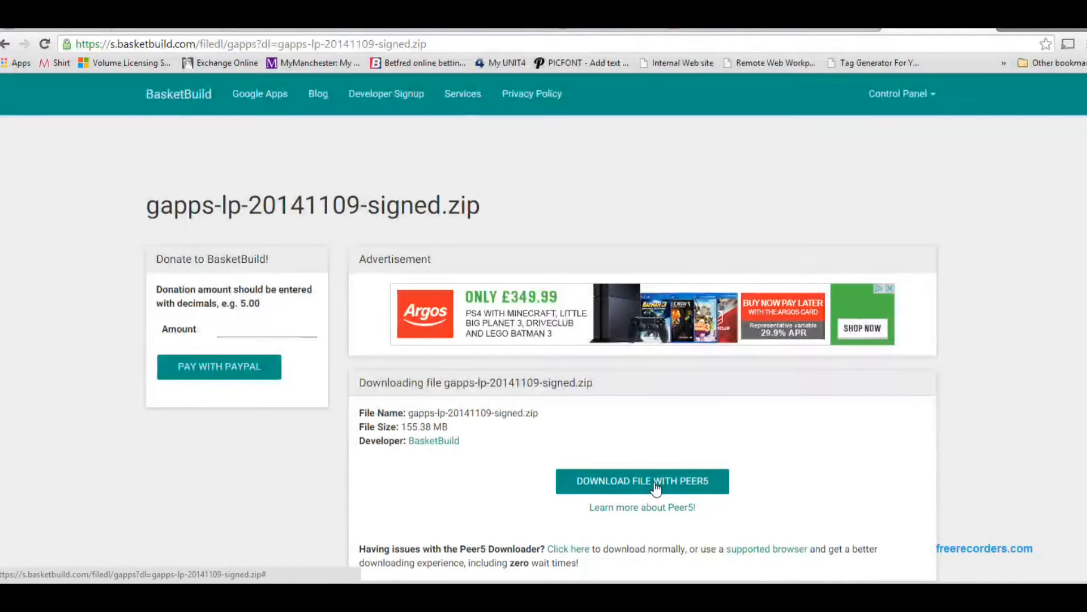
click(642, 481)
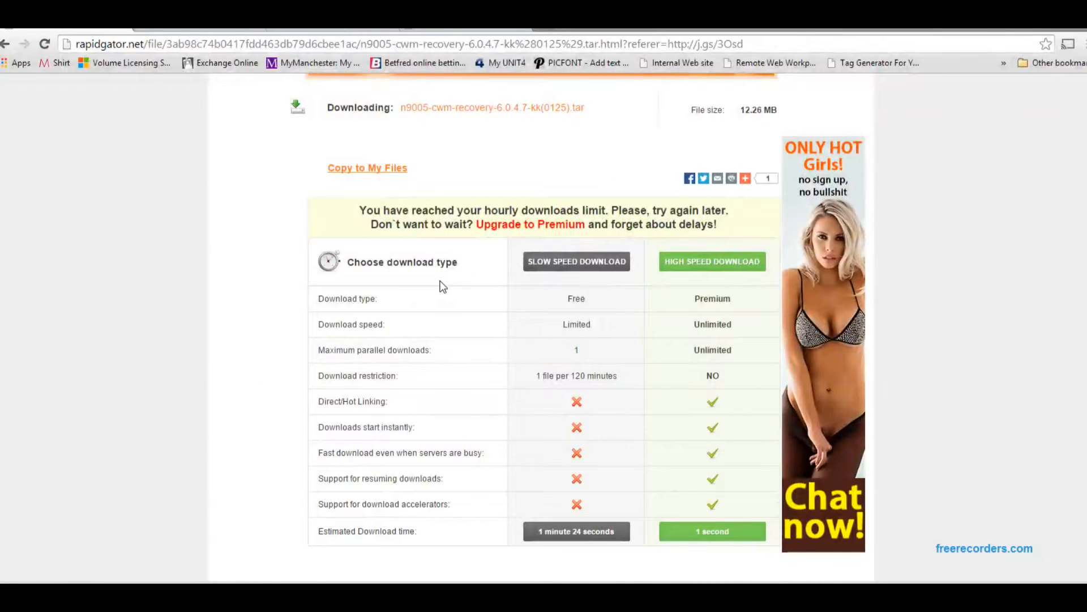
- Browse the Rapidgator CWM recovery page, then select the SuperSU v1.91 download address
scroll(down, 3)
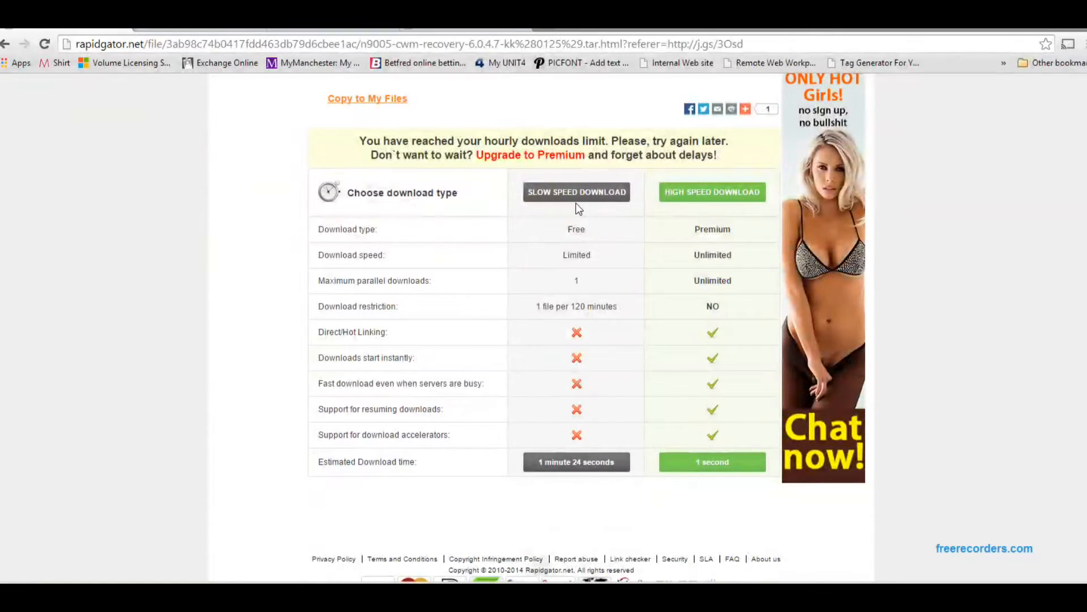
scroll(up, 3)
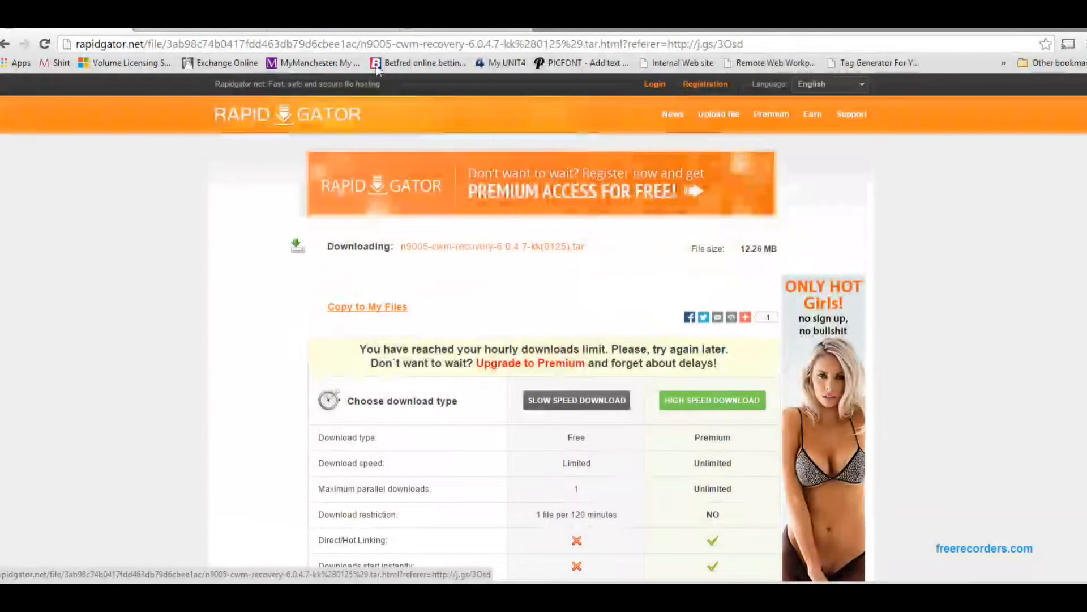
scroll(down, 3)
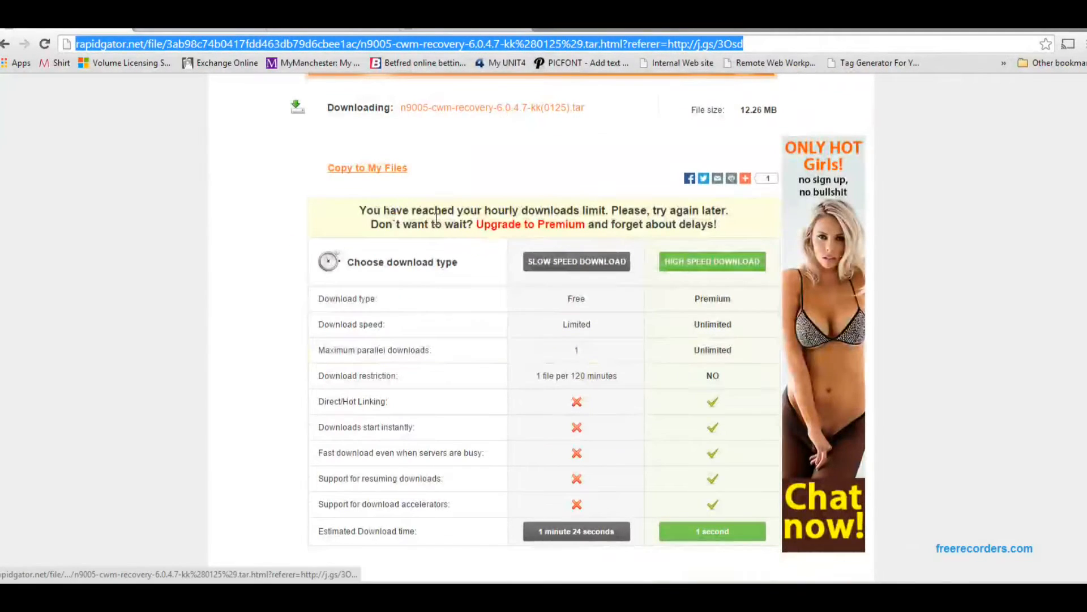
scroll(down, 3)
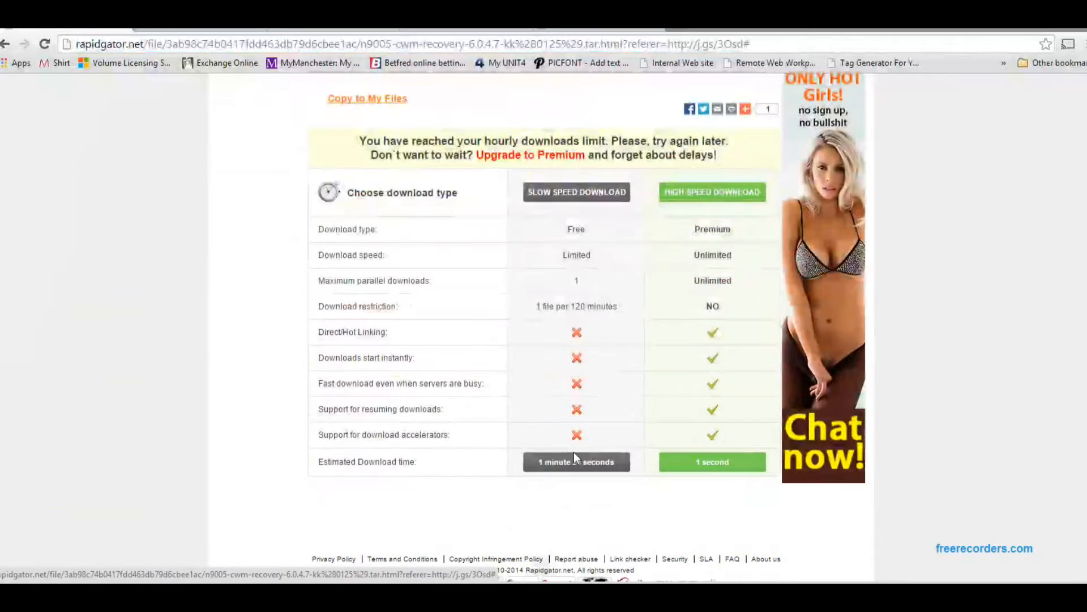
scroll(up, 3)
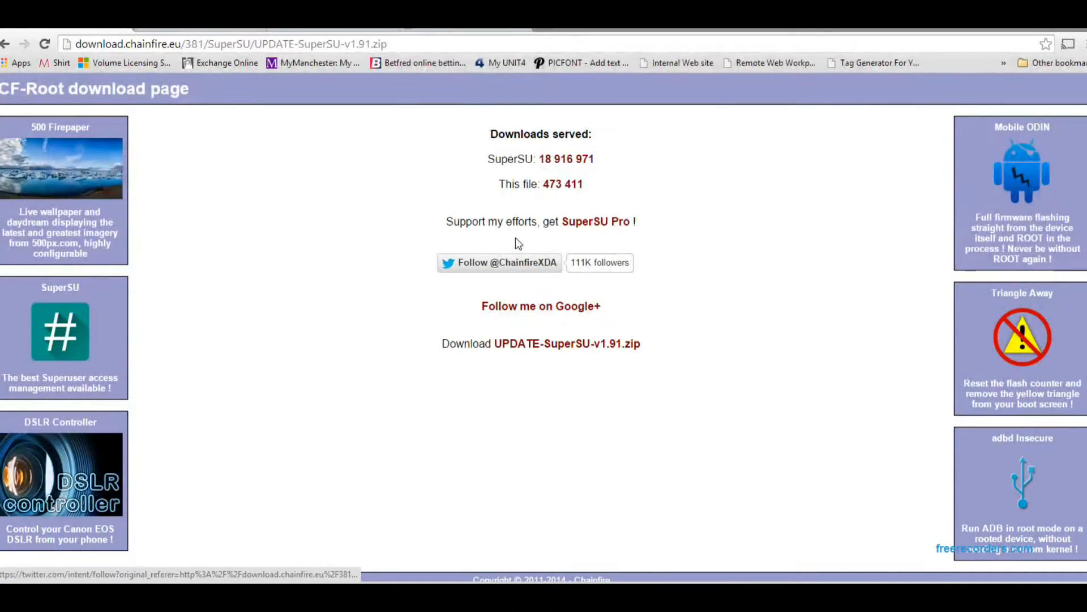
click(229, 44)
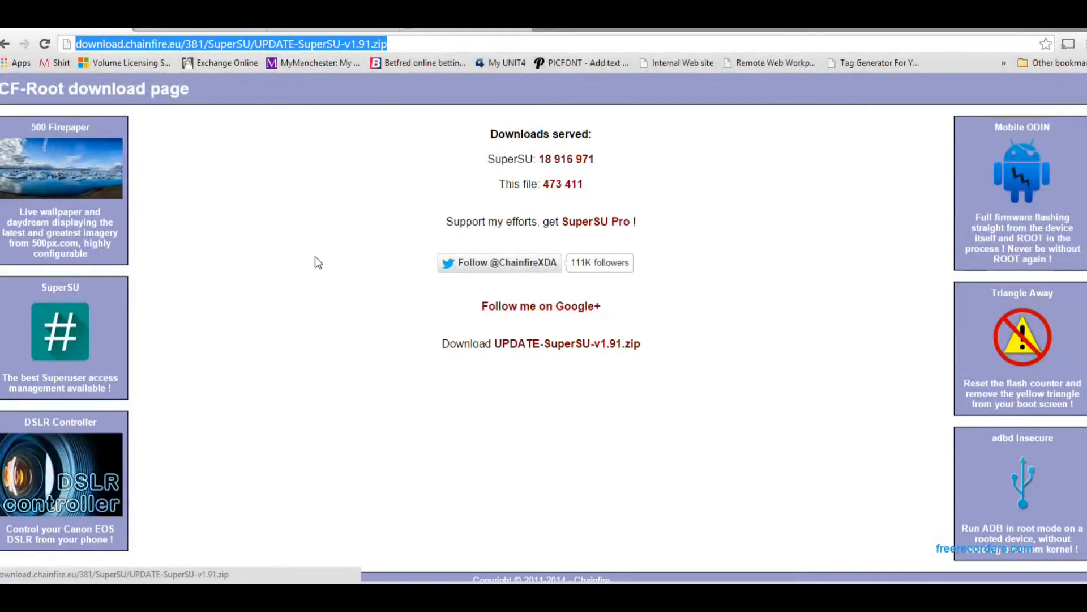